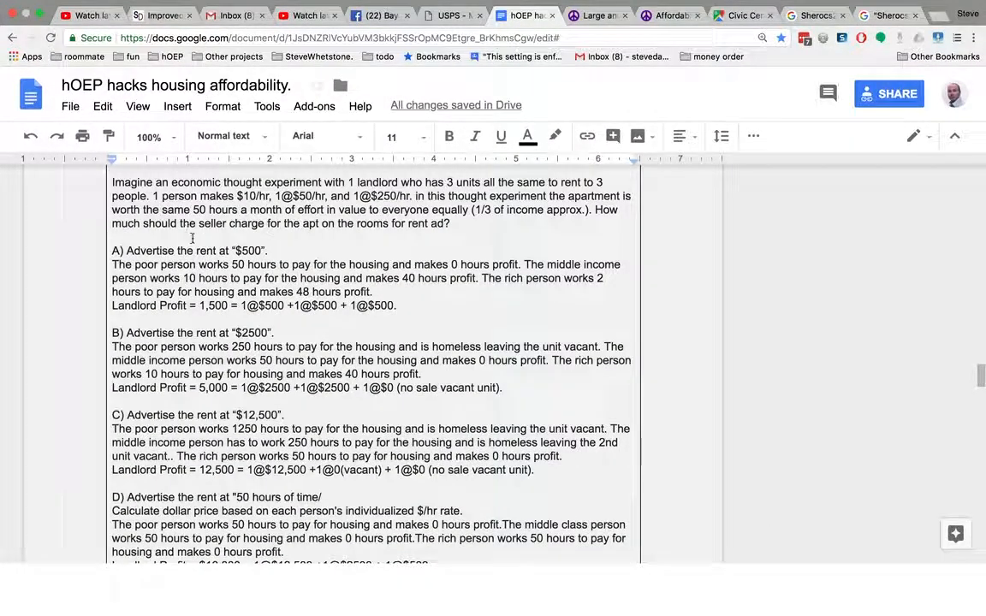
Select the '50 hours' figure in the essay's introduction
scroll("down", 3)
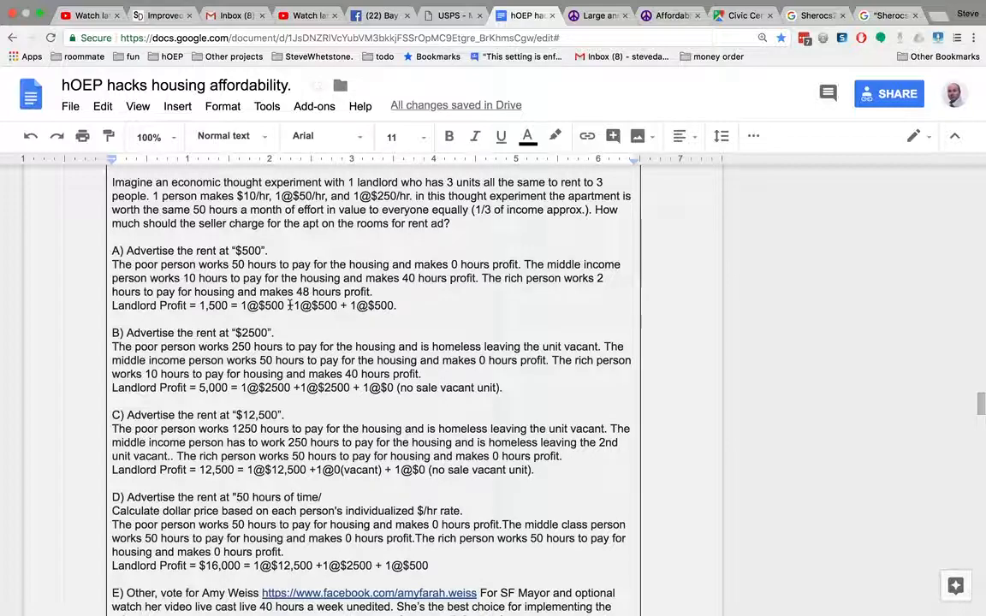
scroll("down", 3)
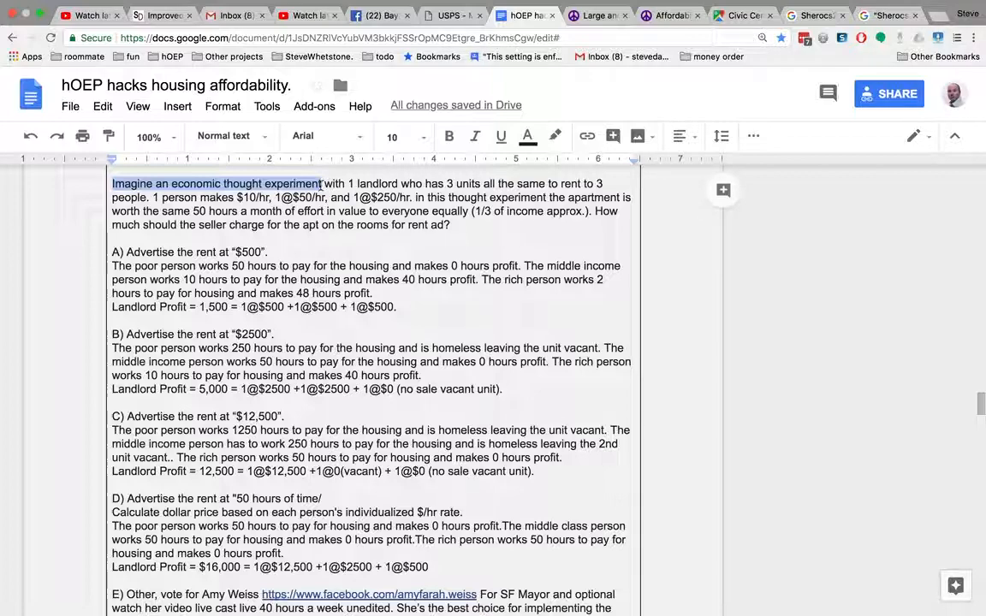
left_click(329, 183)
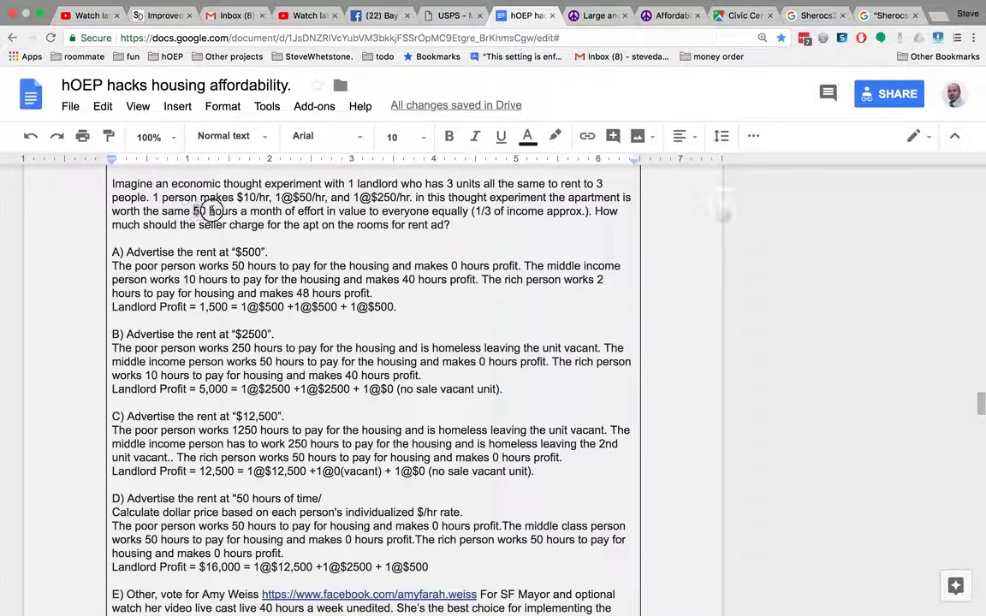
double_click(214, 211)
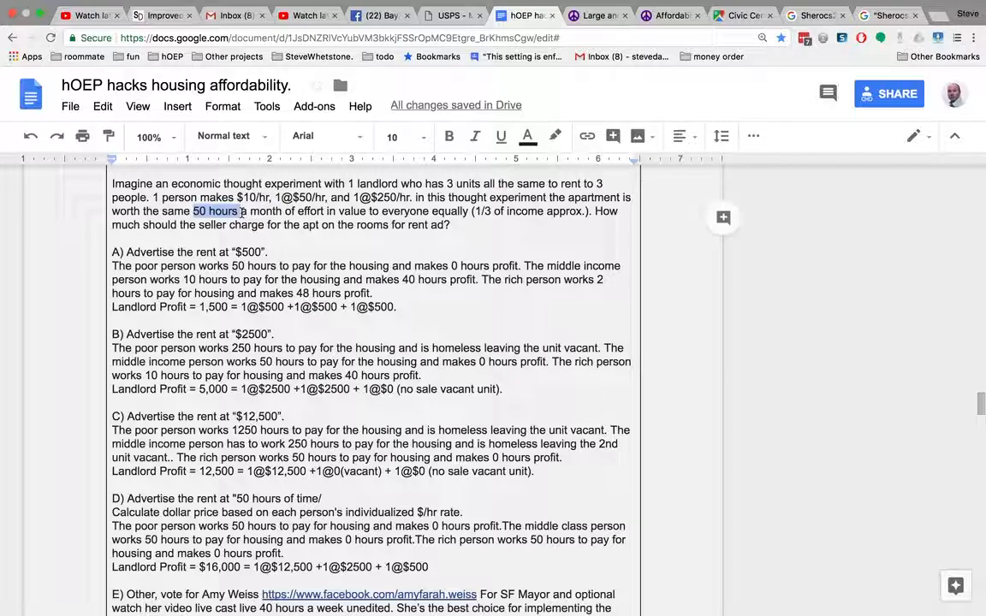
Review the rent options down to the $12,500, time-based and option E endorsement sections
scroll("down", 3)
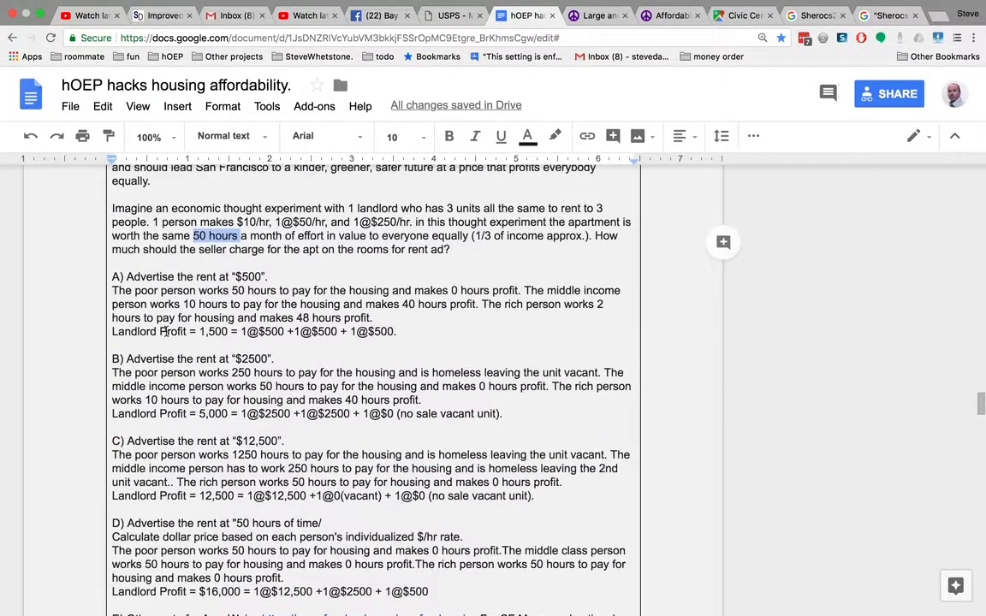
scroll("down", 3)
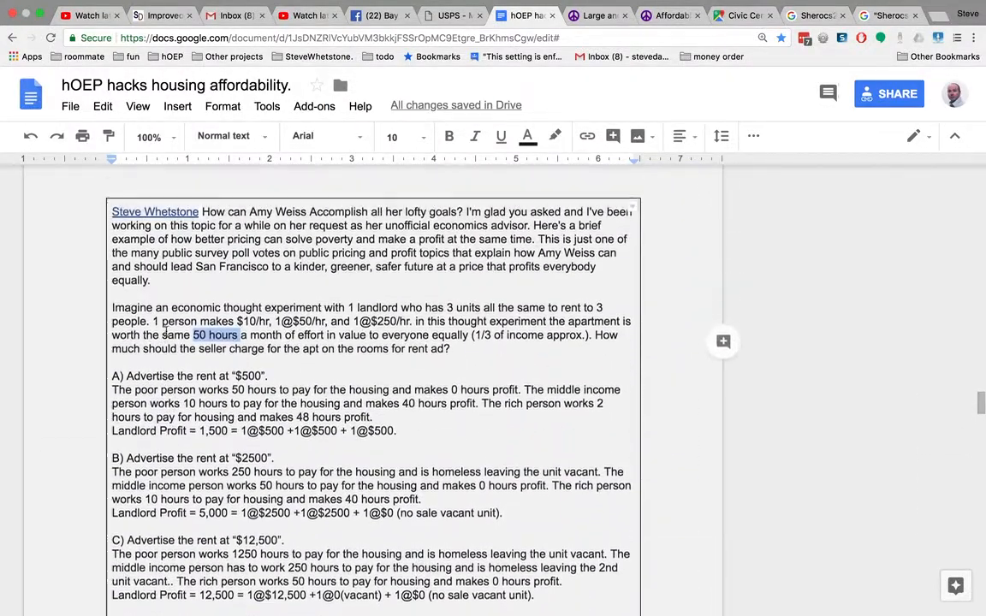
scroll("down", 3)
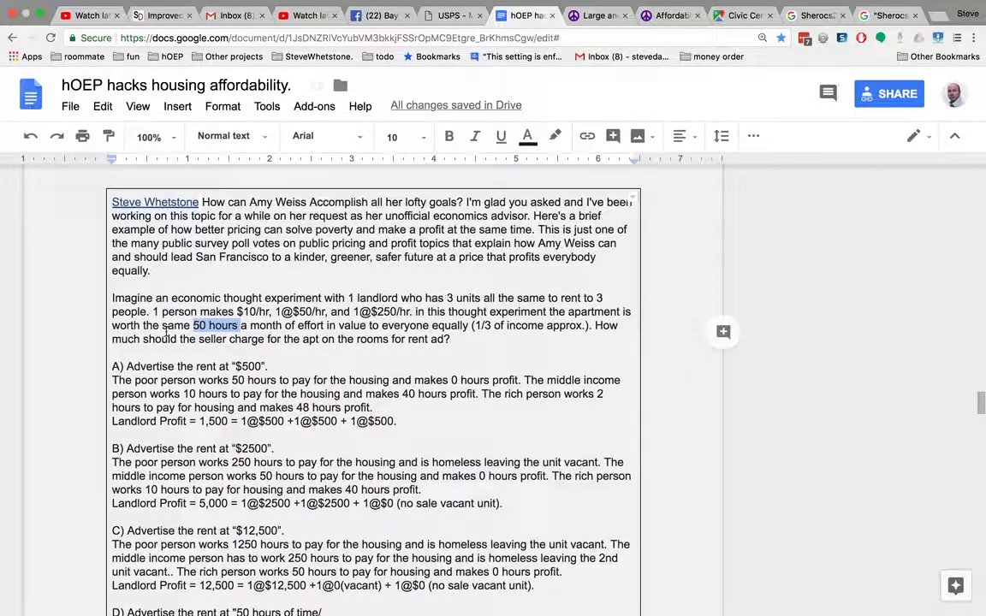
scroll("down", 3)
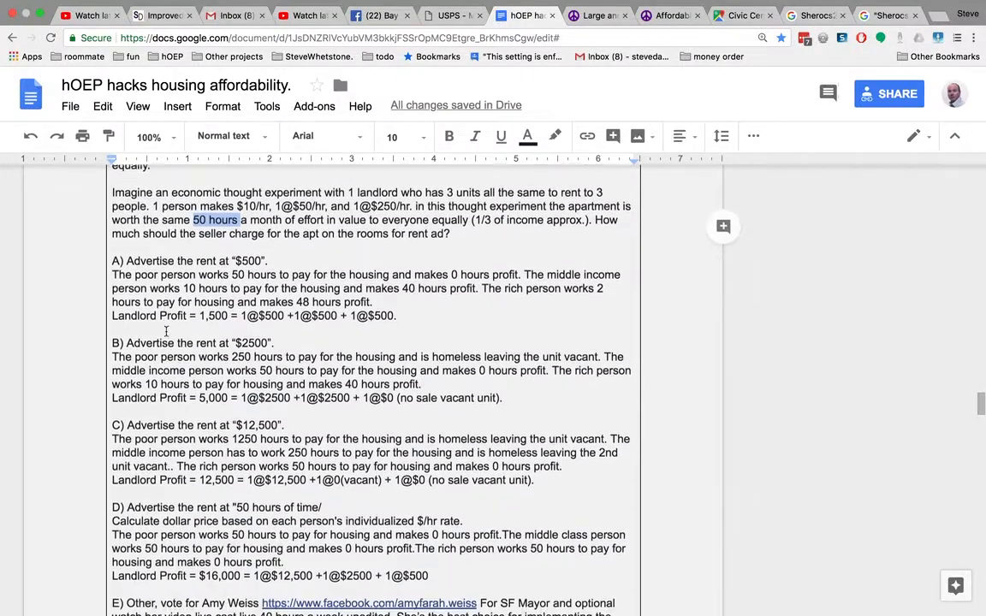
scroll("down", 3)
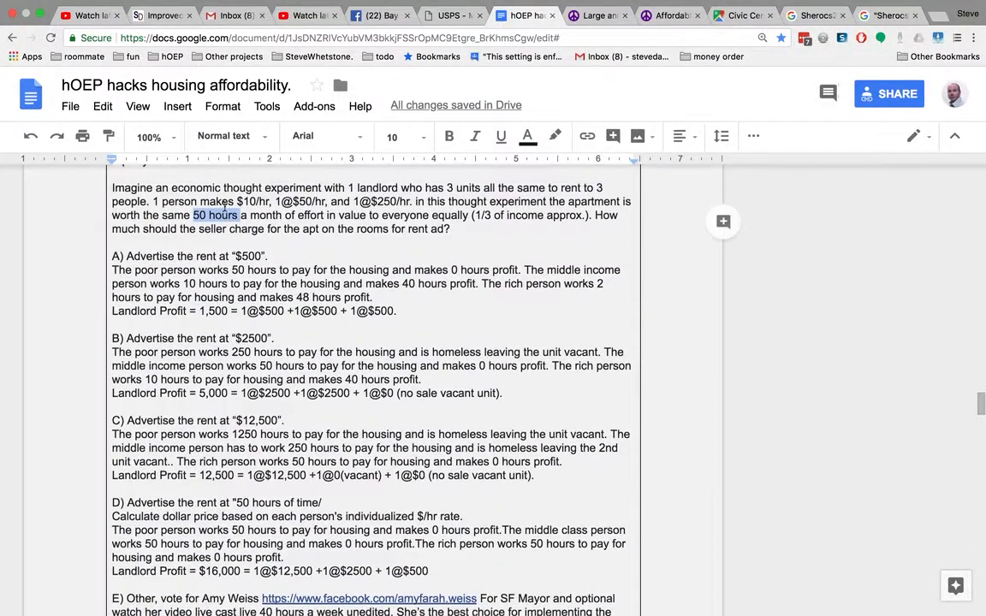
scroll("down", 3)
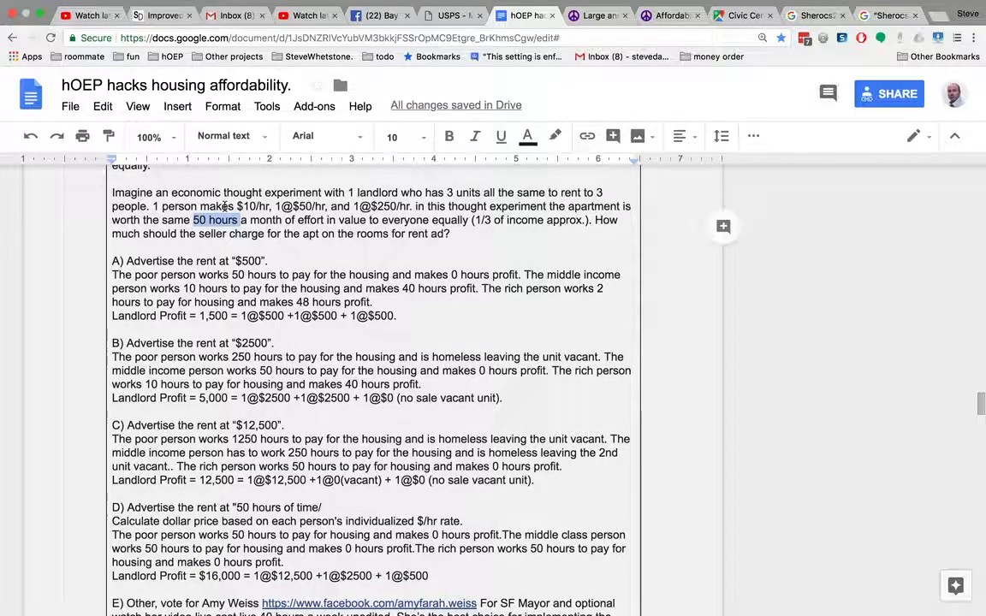
scroll("down", 3)
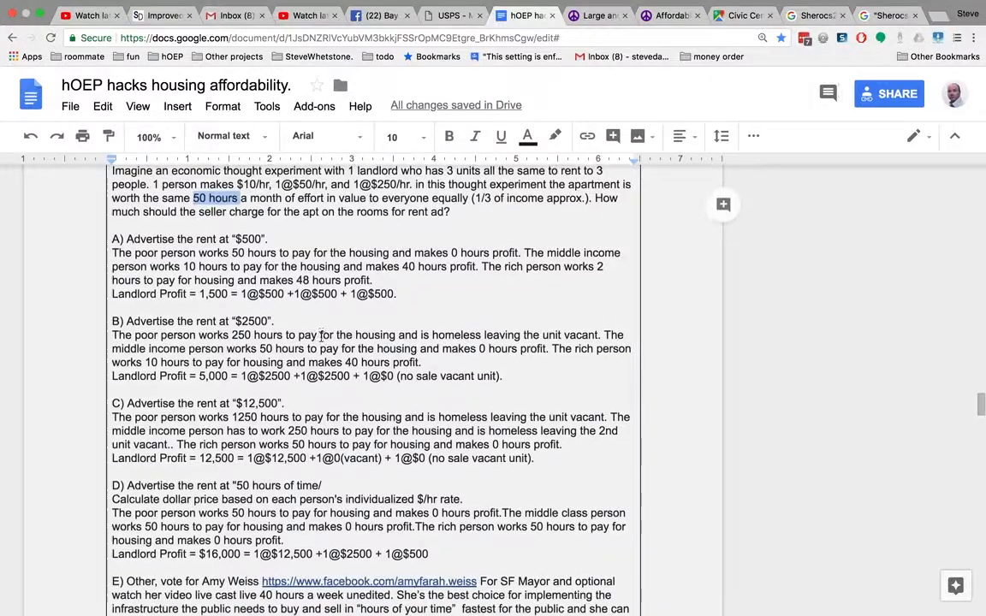
scroll("down", 3)
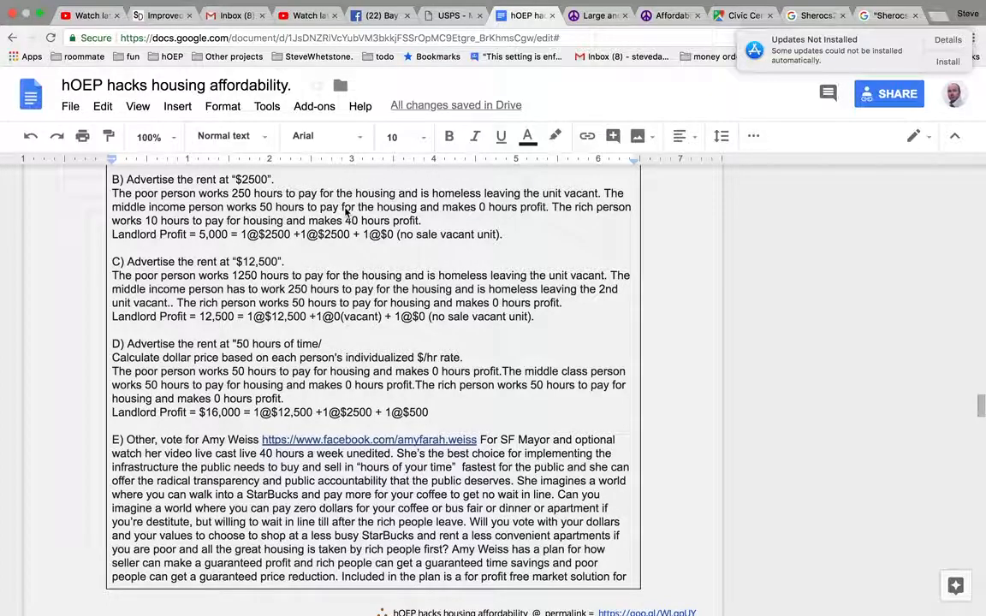
mouse_move(524, 215)
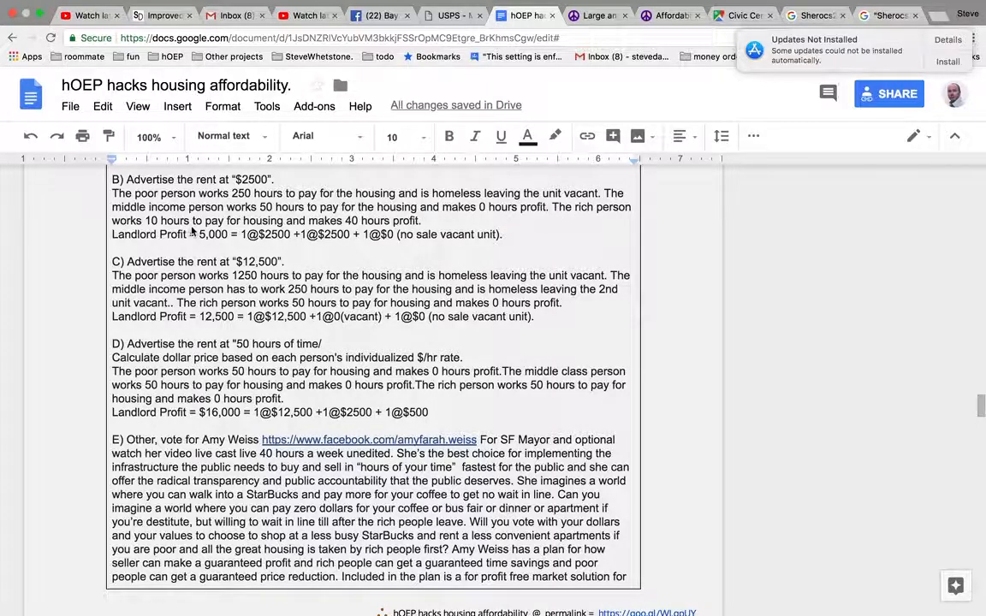
mouse_move(415, 231)
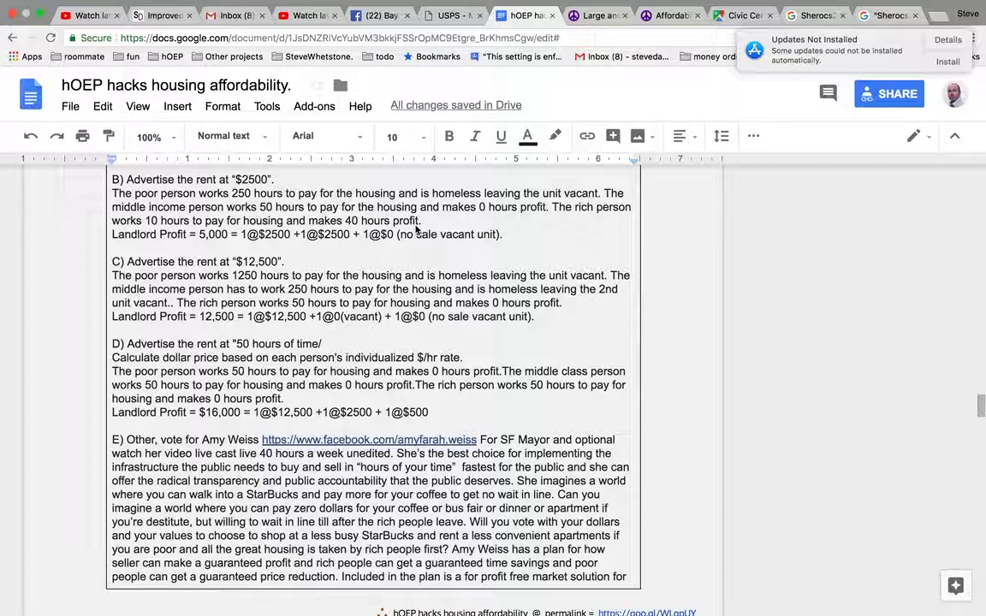
mouse_move(145, 237)
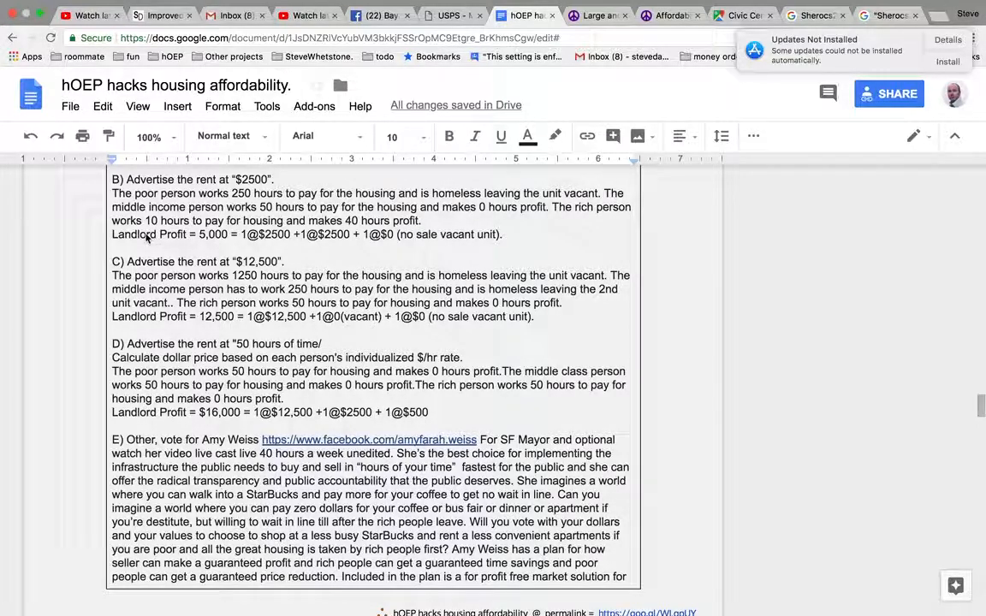
mouse_move(201, 237)
type("$")
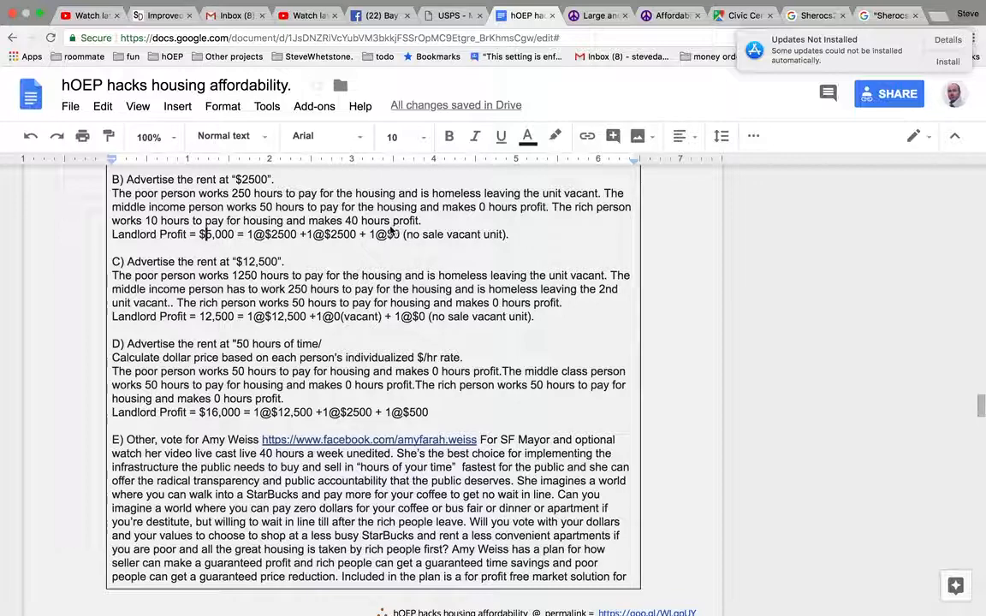
mouse_move(445, 242)
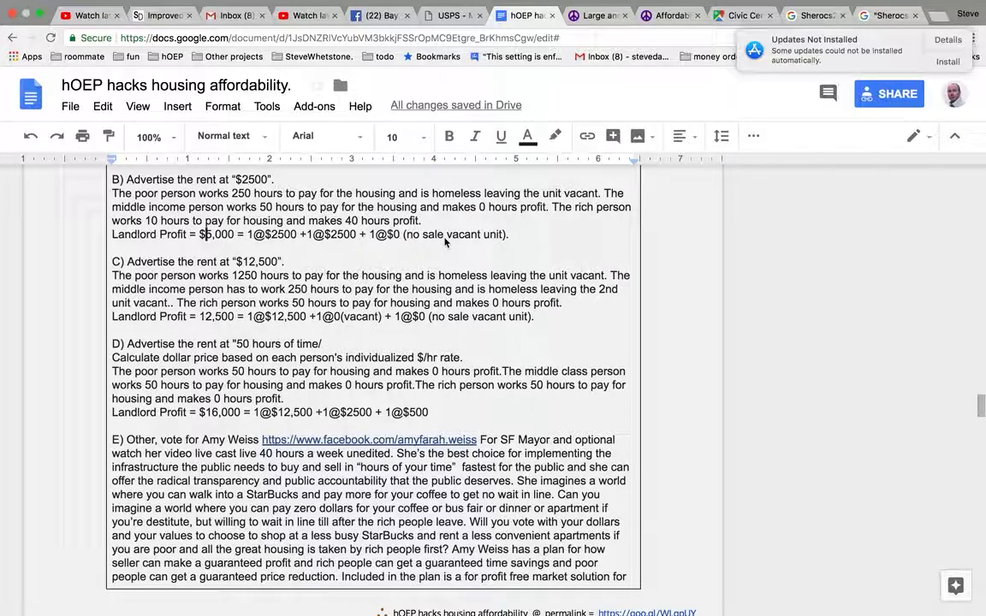
mouse_move(523, 237)
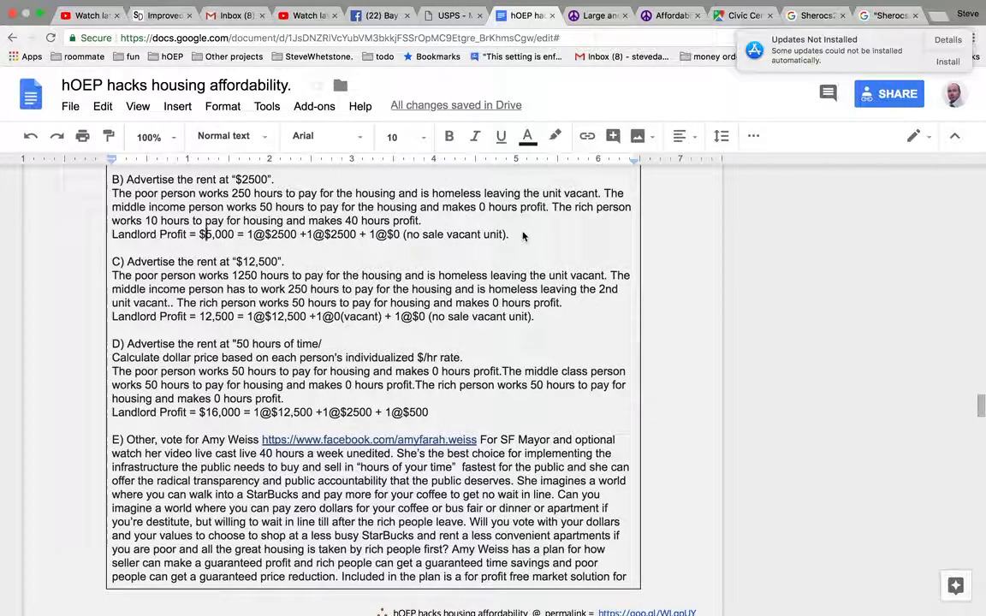
mouse_move(371, 200)
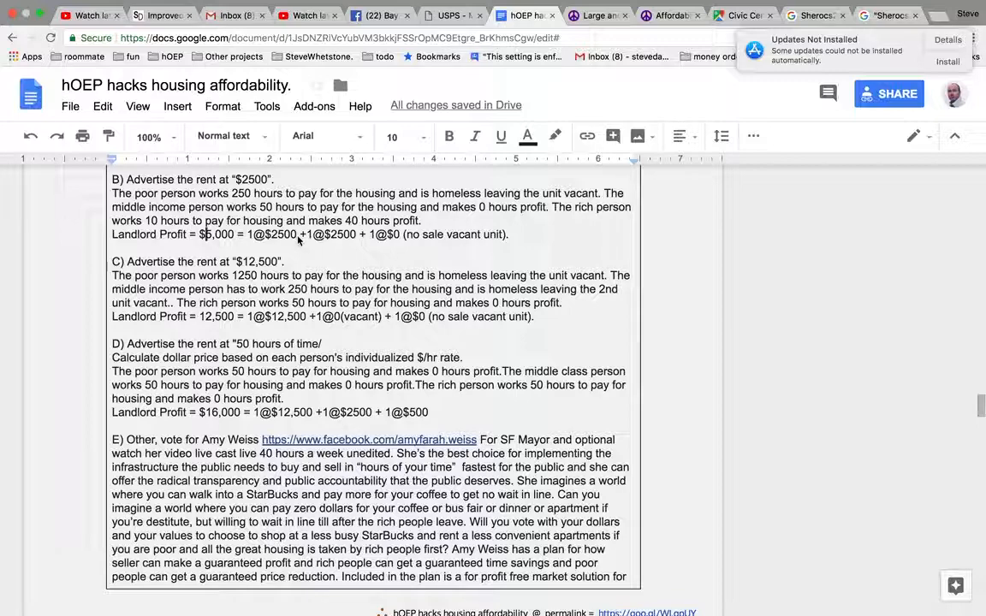
scroll("up", 3)
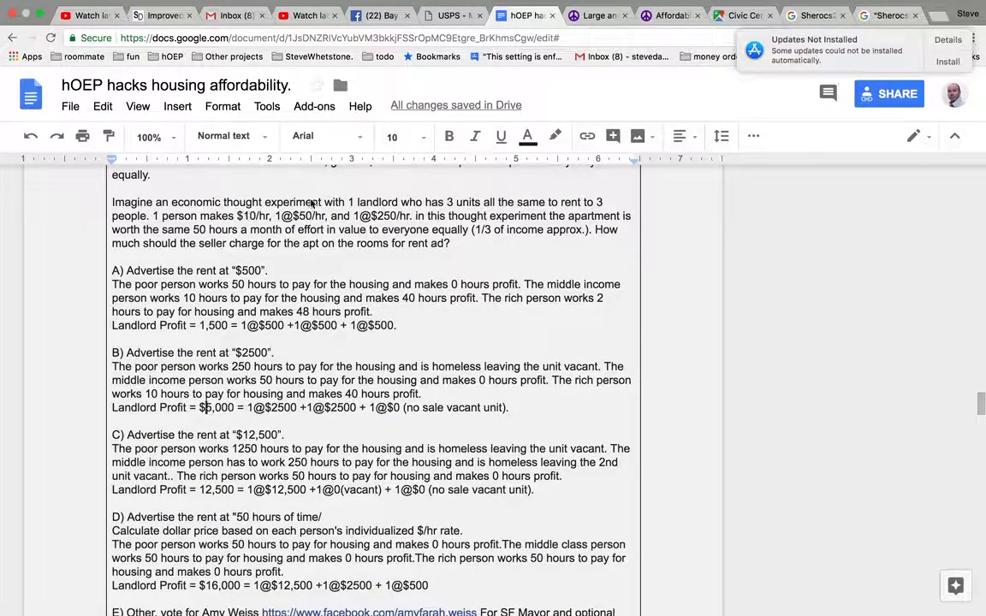
mouse_move(419, 212)
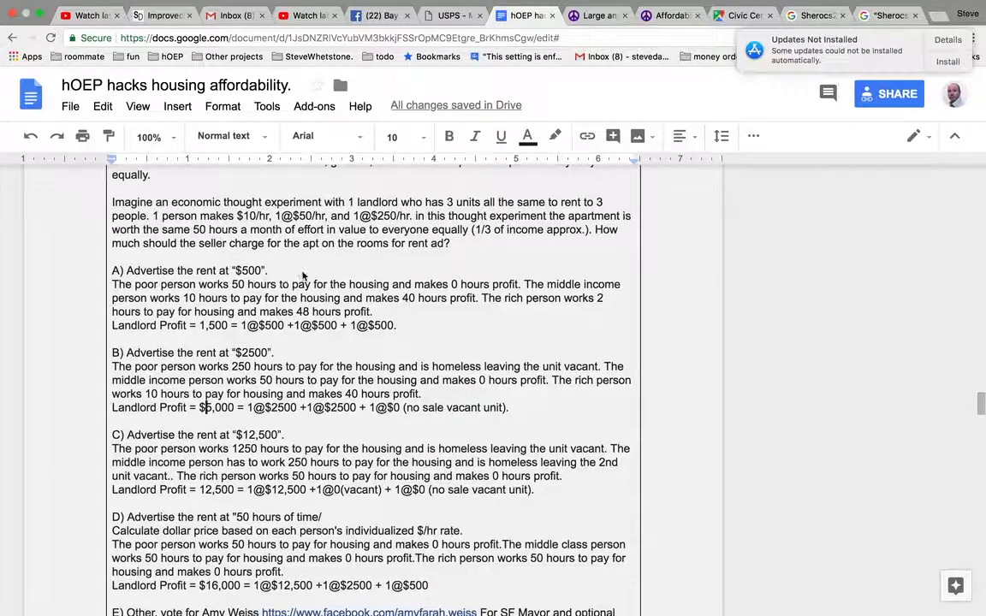
mouse_move(307, 352)
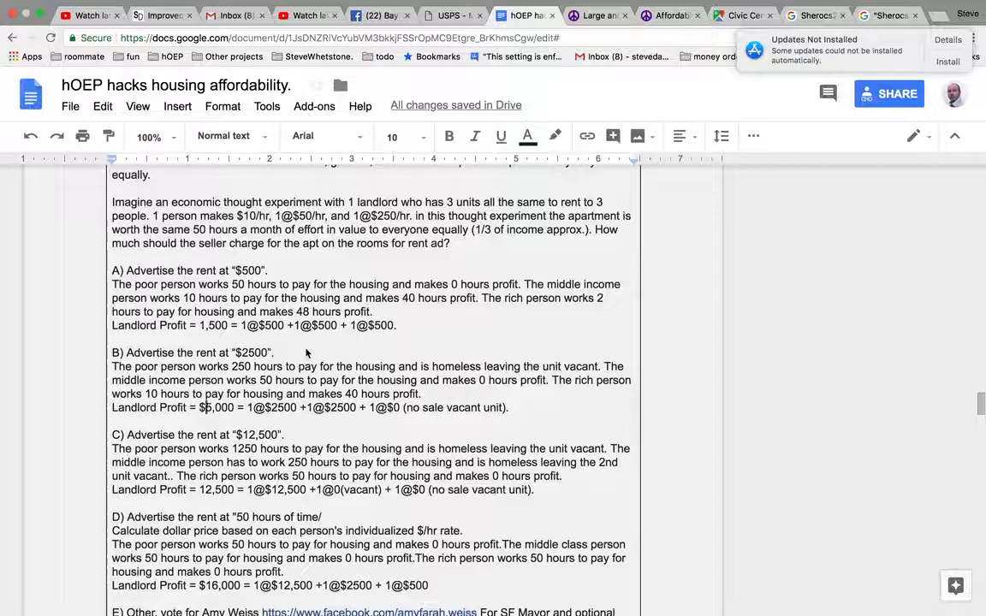
mouse_move(129, 437)
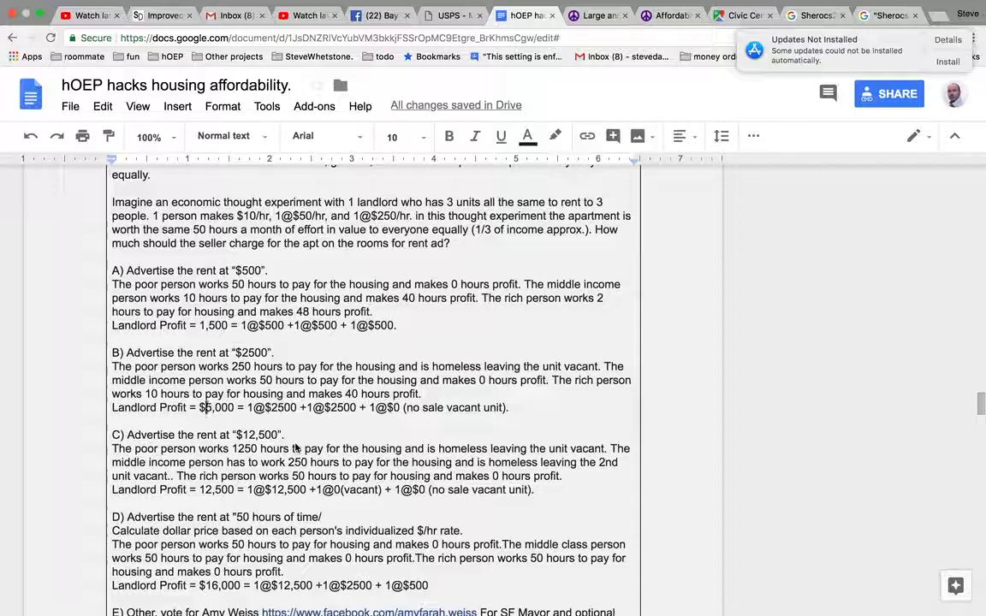
mouse_move(156, 453)
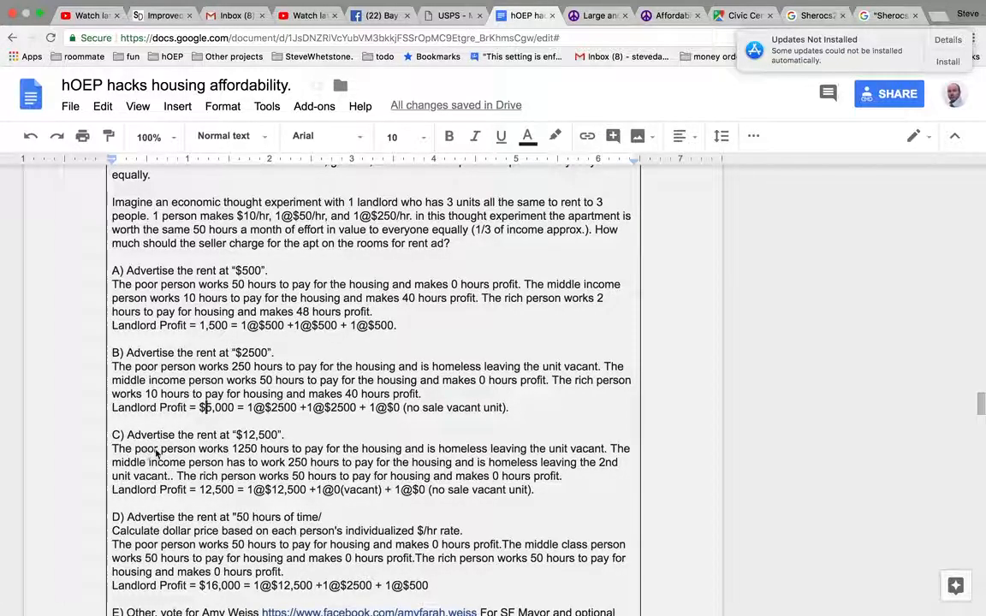
mouse_move(240, 460)
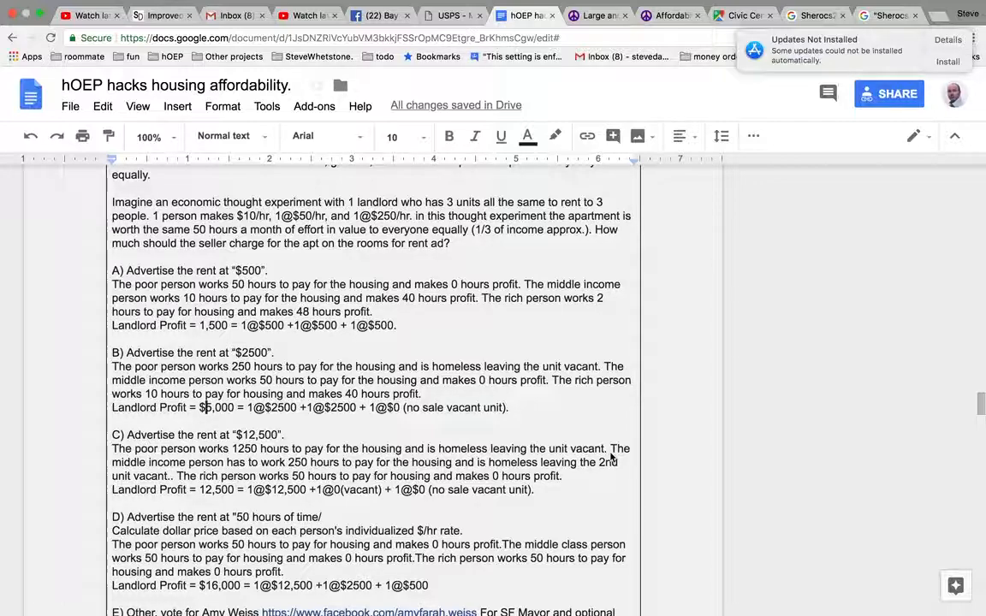
mouse_move(280, 472)
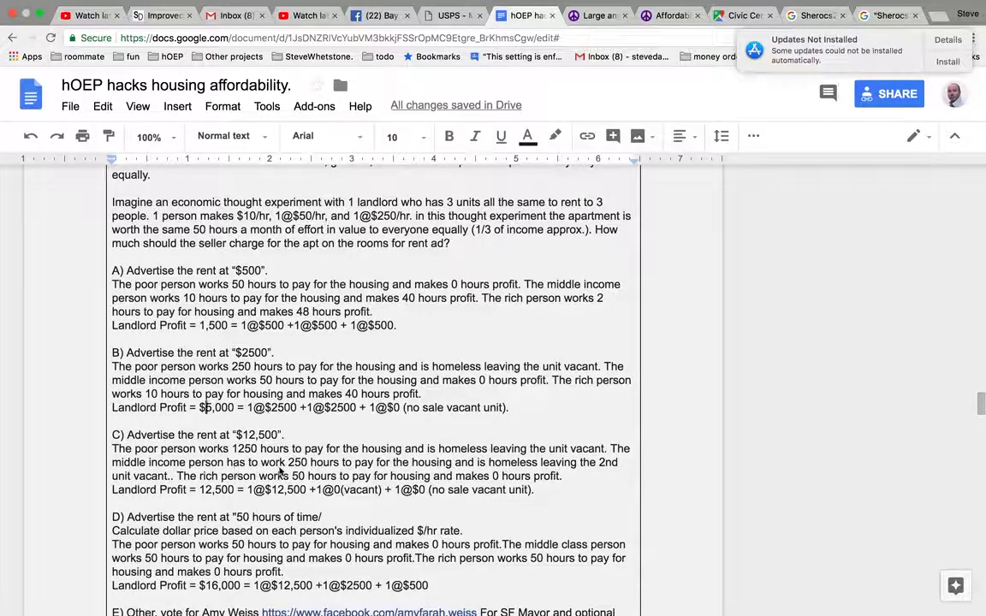
mouse_move(419, 470)
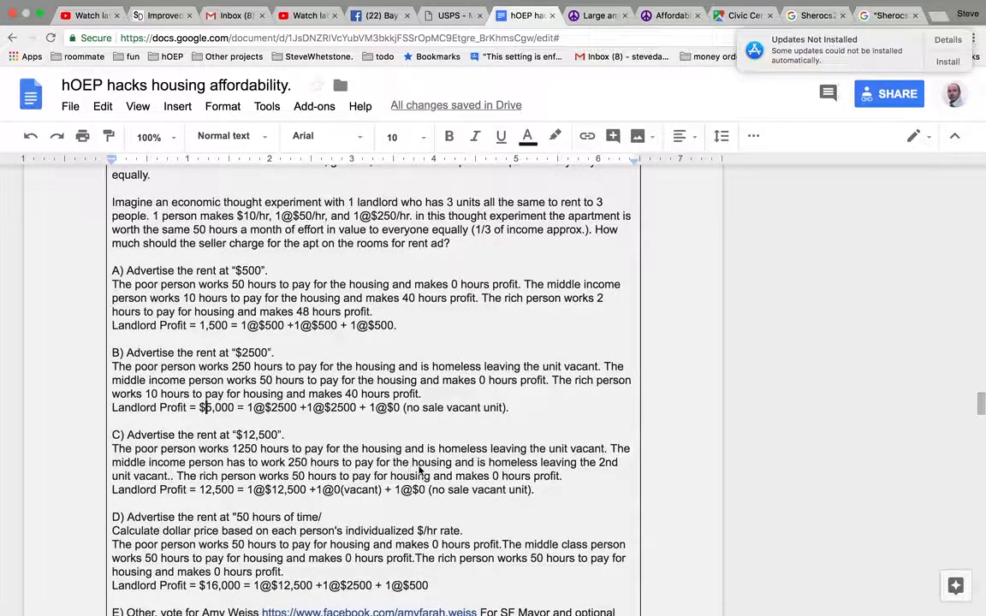
mouse_move(274, 468)
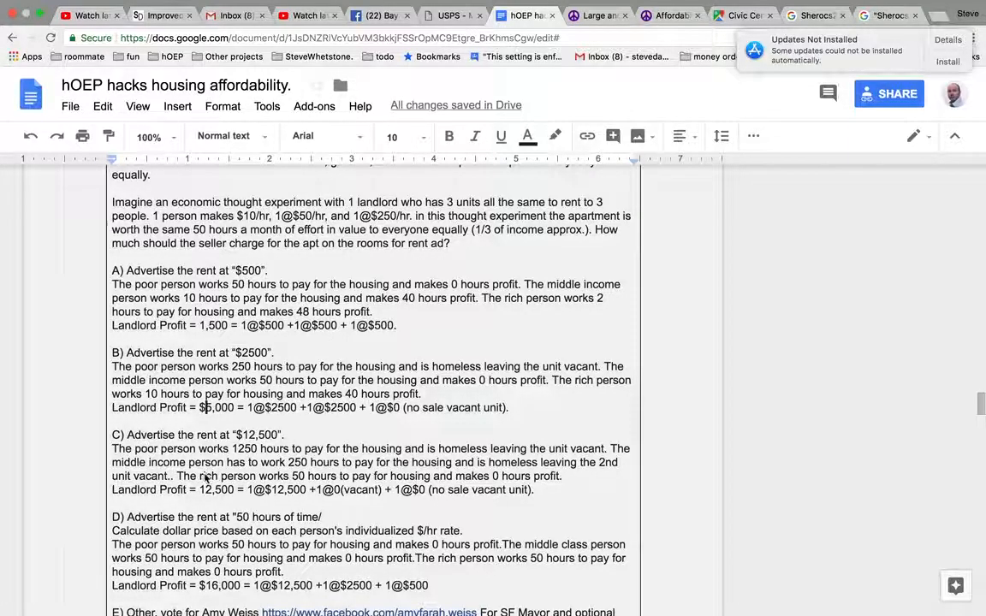
mouse_move(248, 439)
type("$")
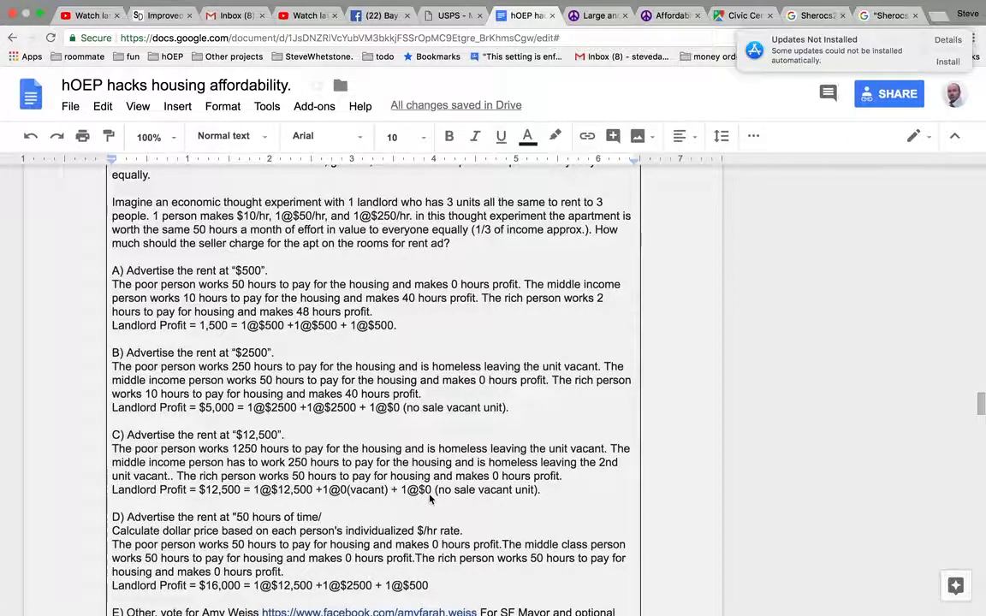
mouse_move(467, 500)
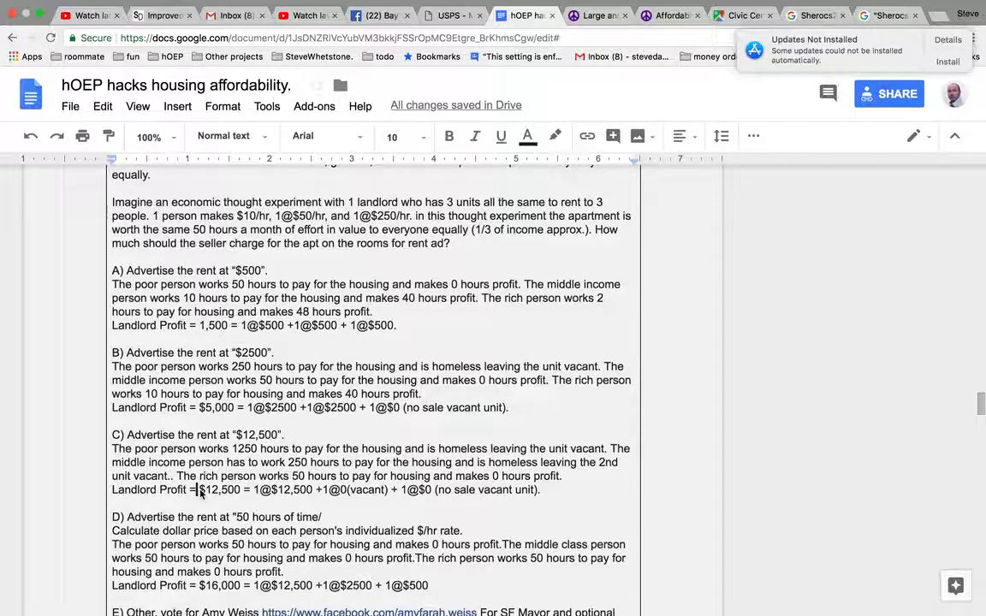
double_click(219, 490)
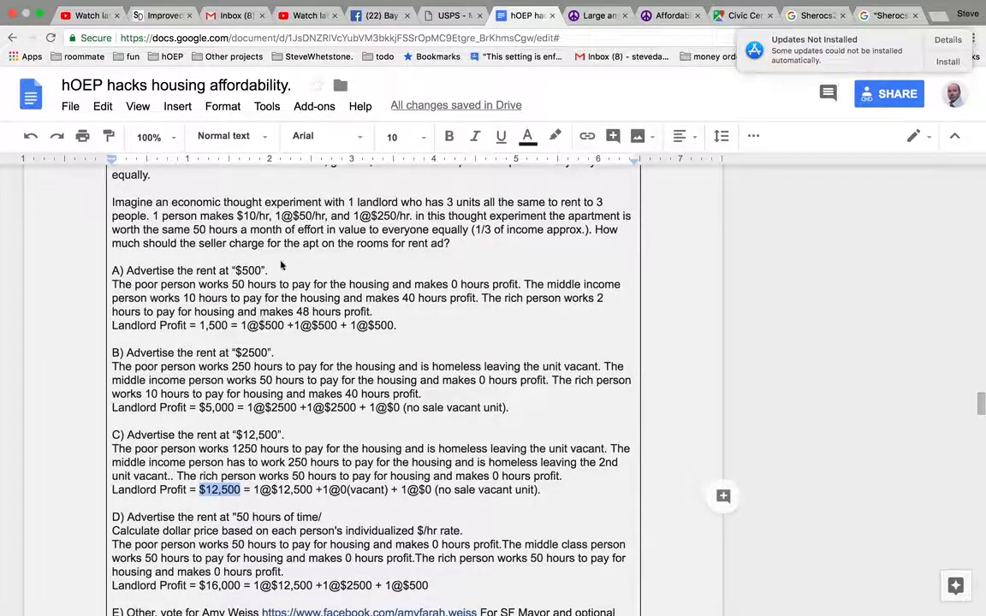
mouse_move(402, 332)
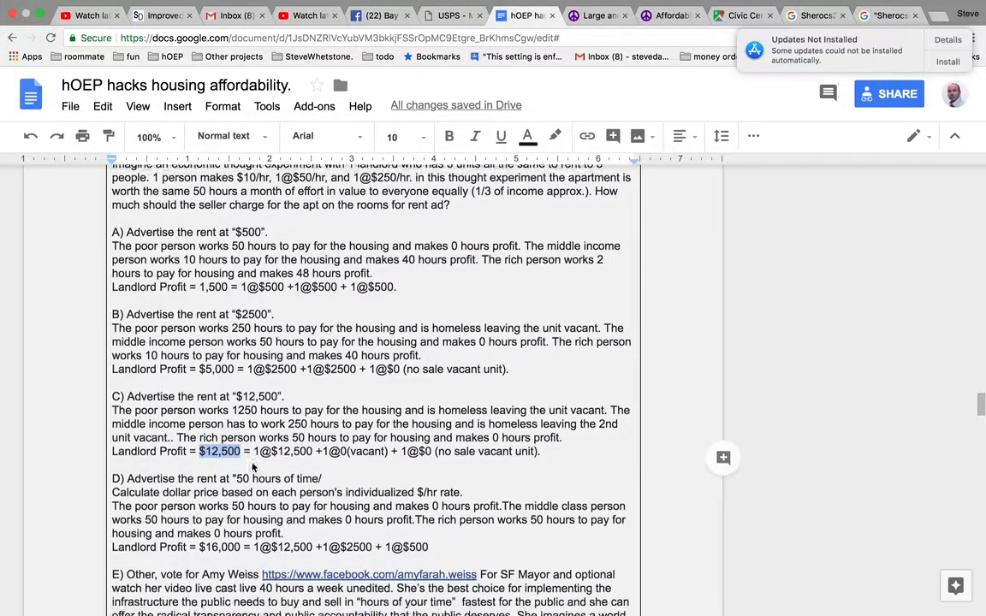
Select the full option D heading text so it can be reworded
scroll("down", 3)
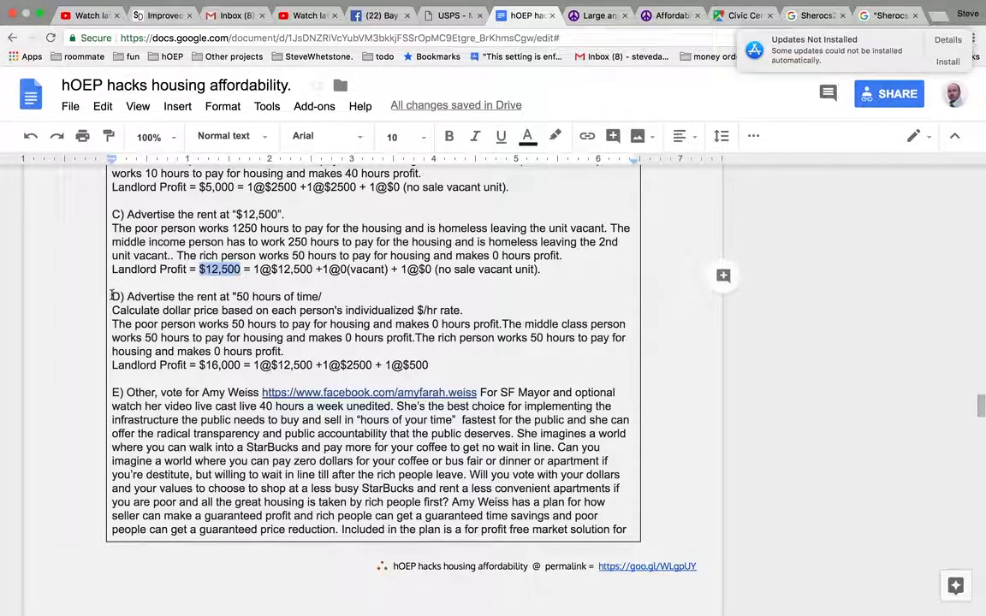
double_click(198, 296)
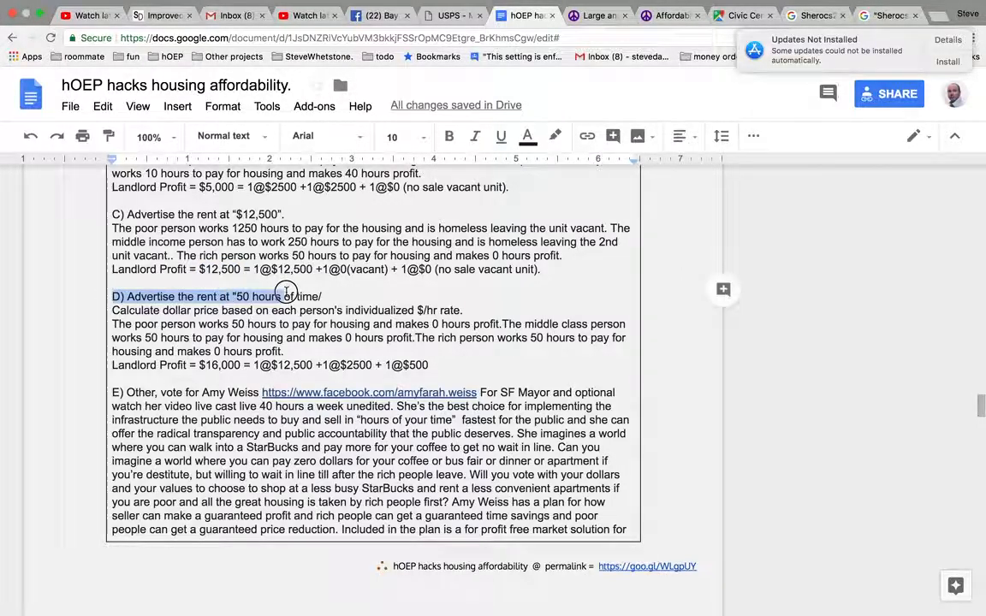
left_click(322, 296)
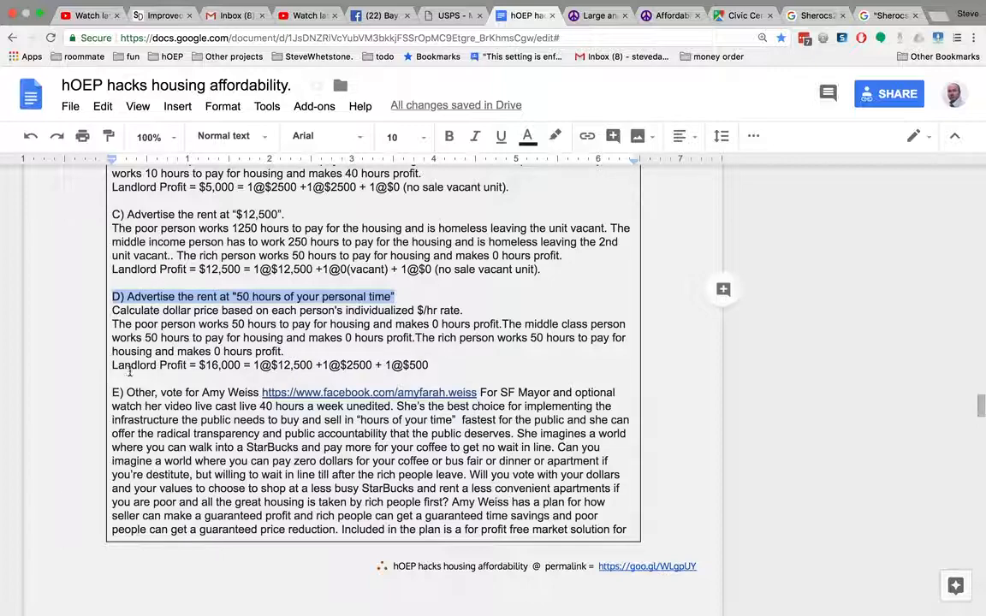
double_click(219, 365)
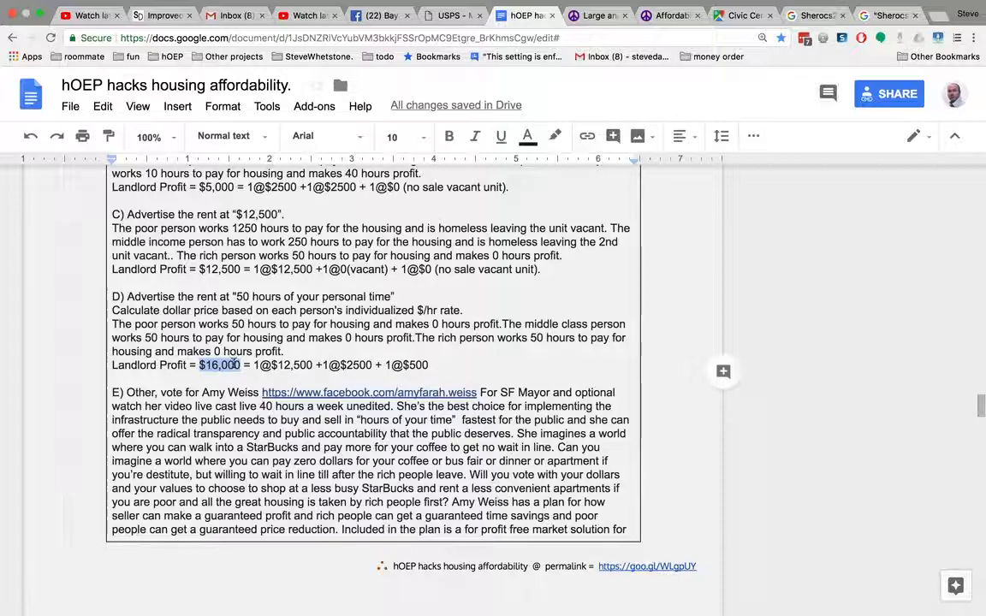
scroll("down", 3)
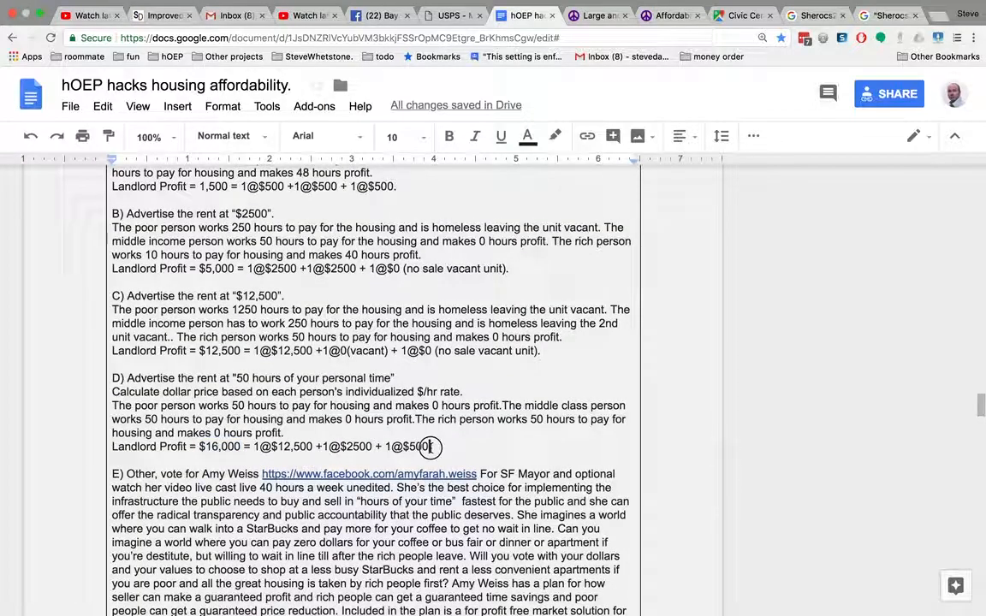
left_click_drag(111, 432, 430, 446)
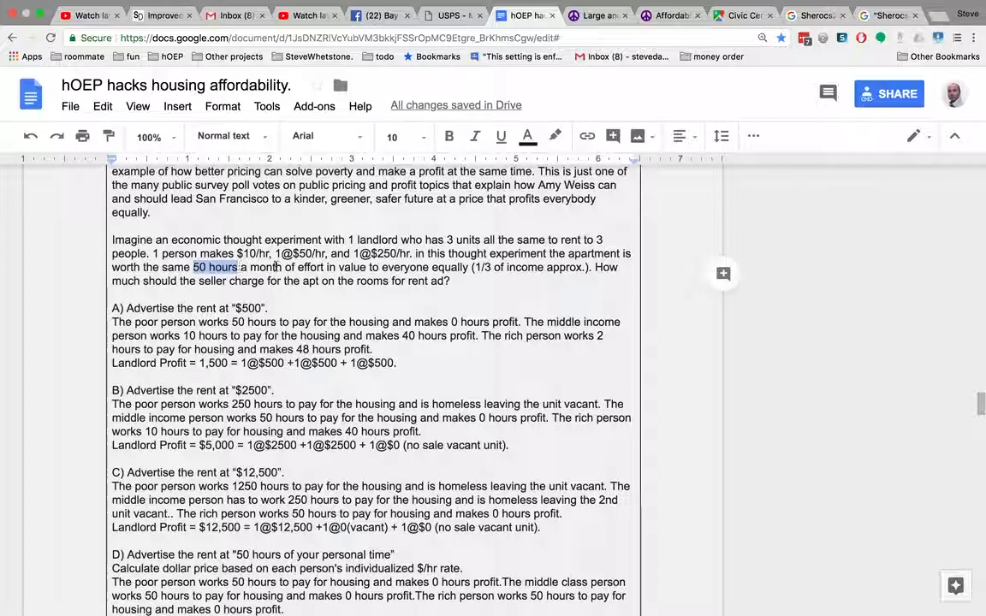
Show the link preview for the footer's goo.gl/WLgpUY permalink
scroll("down", 3)
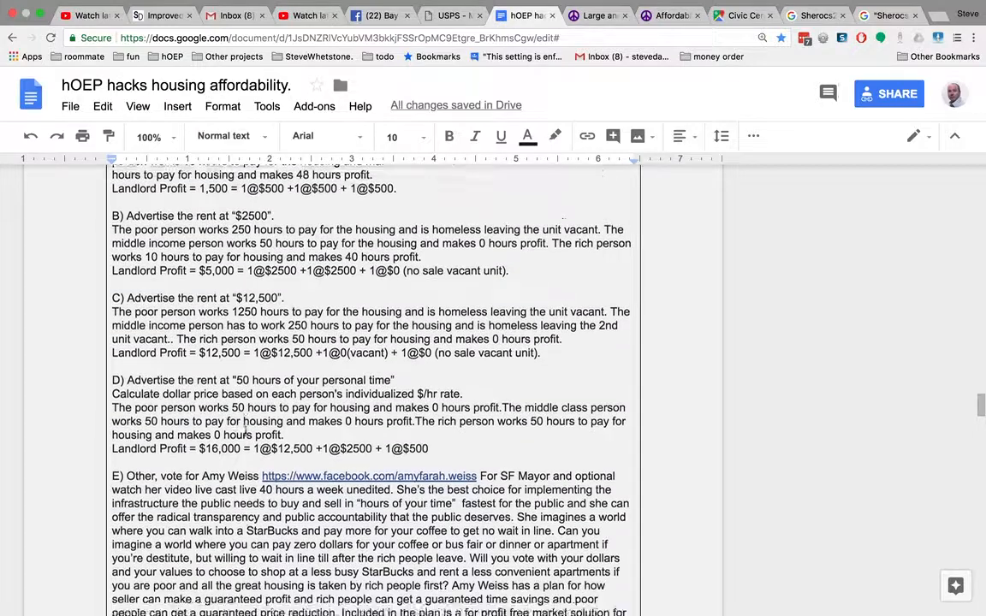
scroll("down", 3)
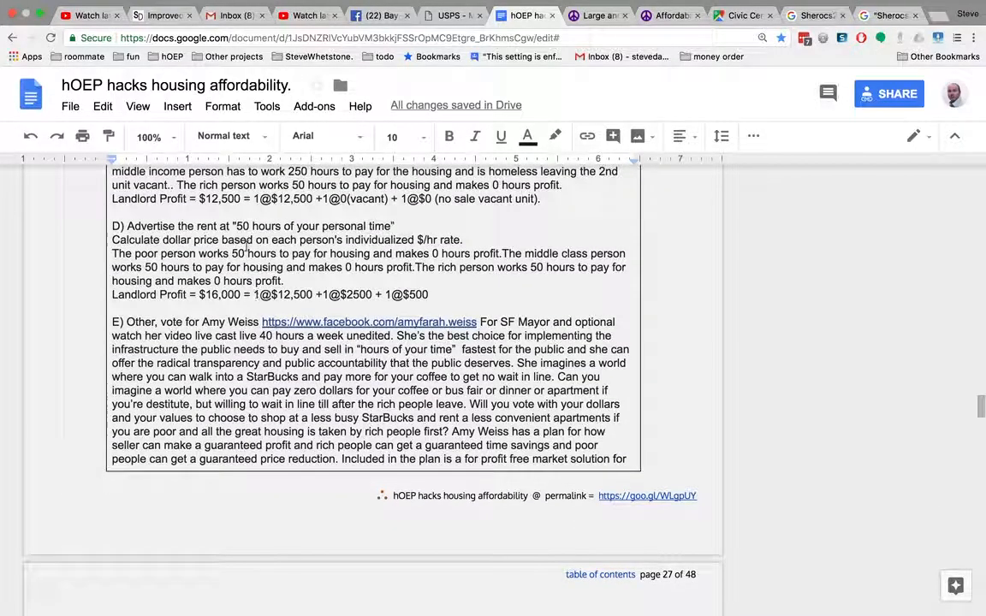
double_click(241, 226)
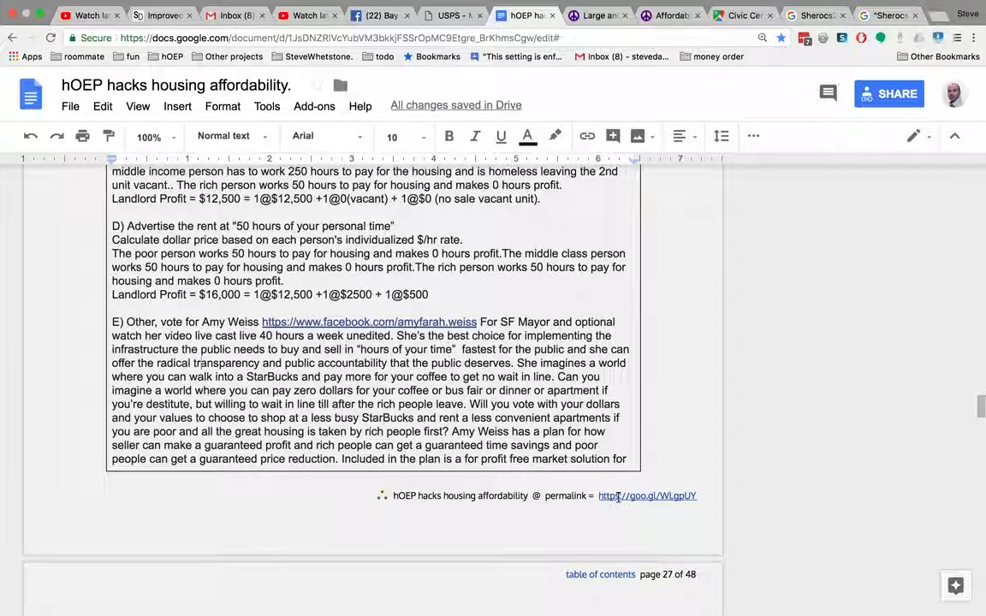
left_click(646, 496)
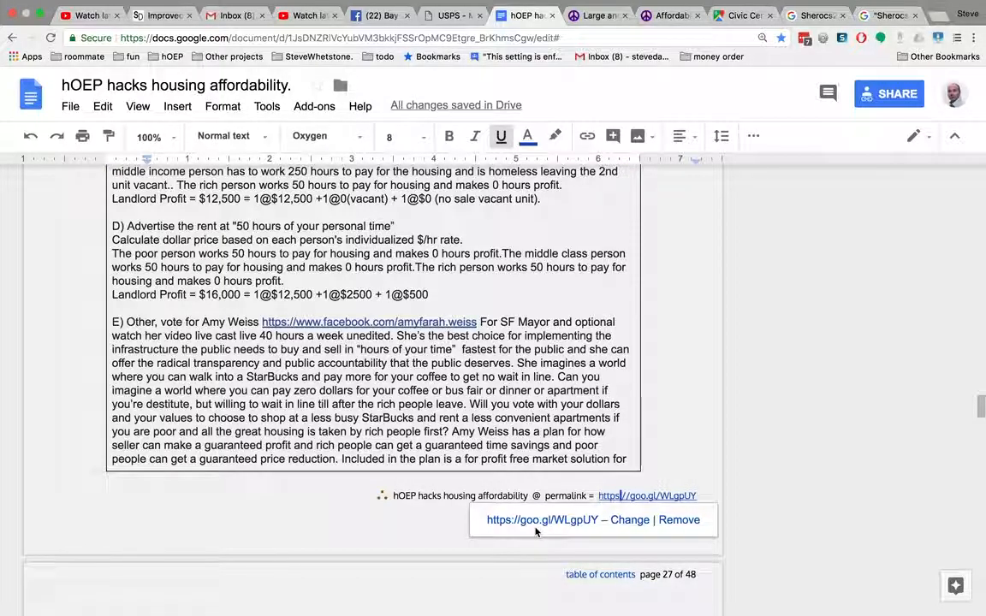